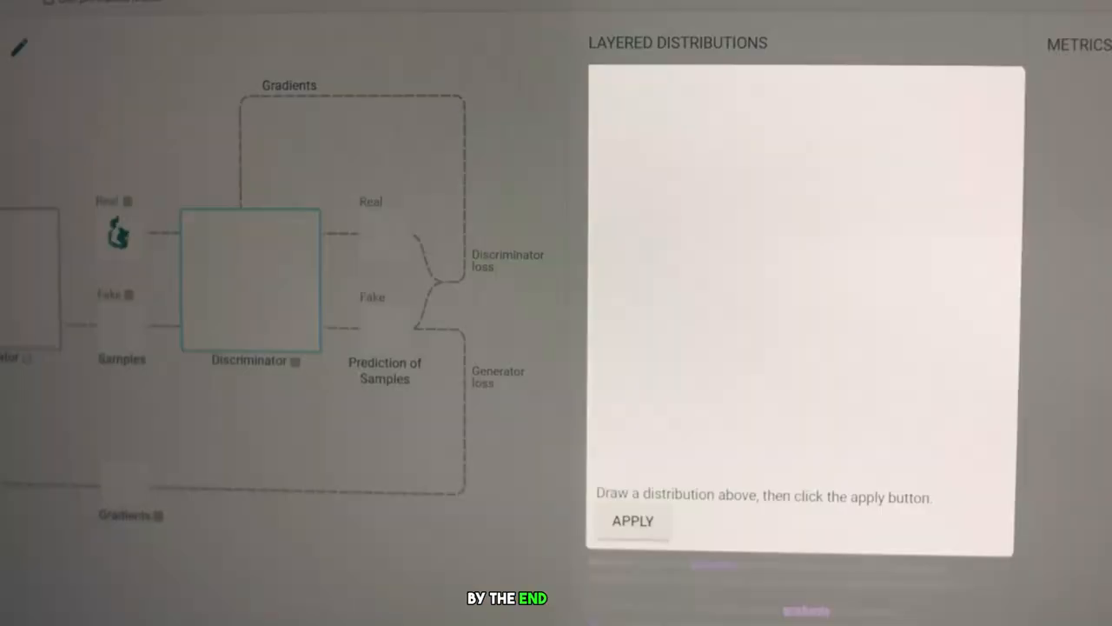
Start a new ChatGPT conversation with the GPT-4 model selected.
left_click(637, 521)
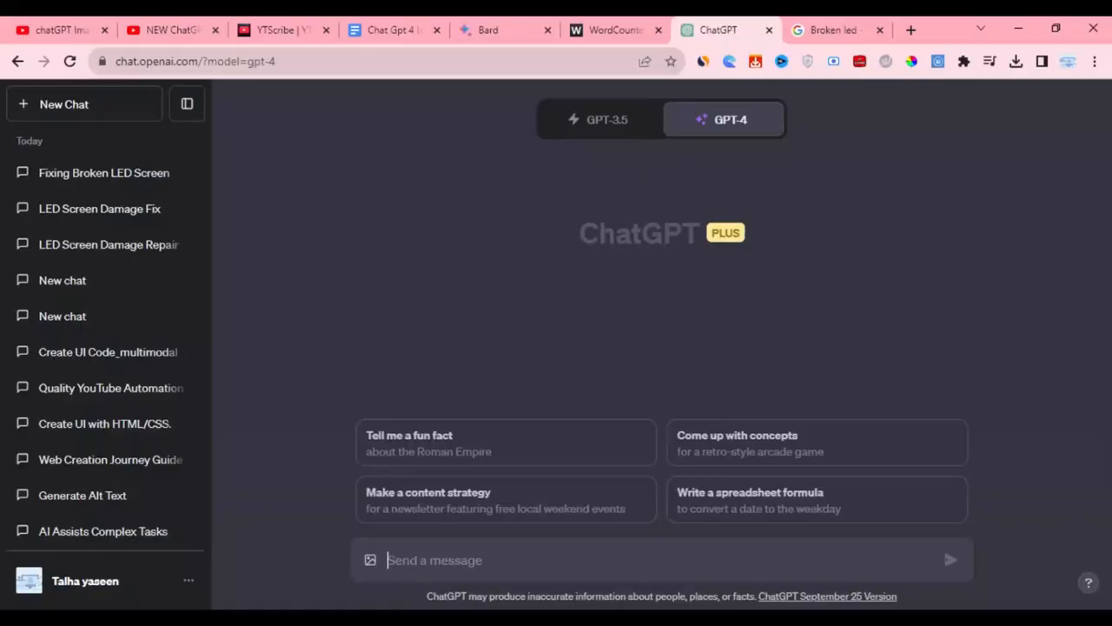
left_click(723, 118)
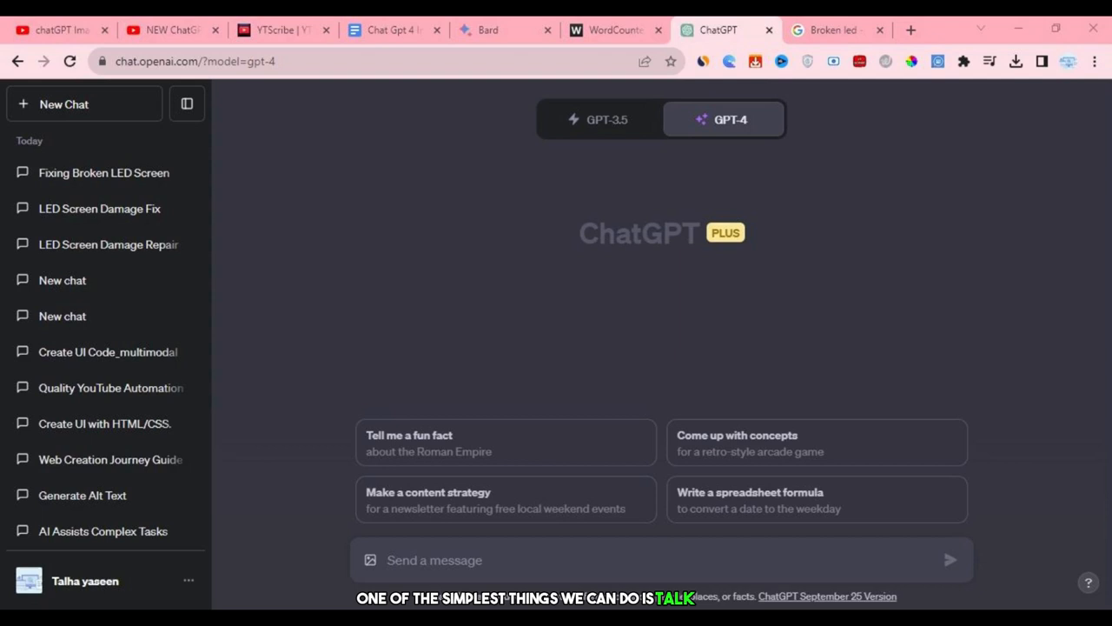
Send the cracked LED screen photo asking 'What's wrong with my LED, and how can I fix it?'.
left_click(372, 559)
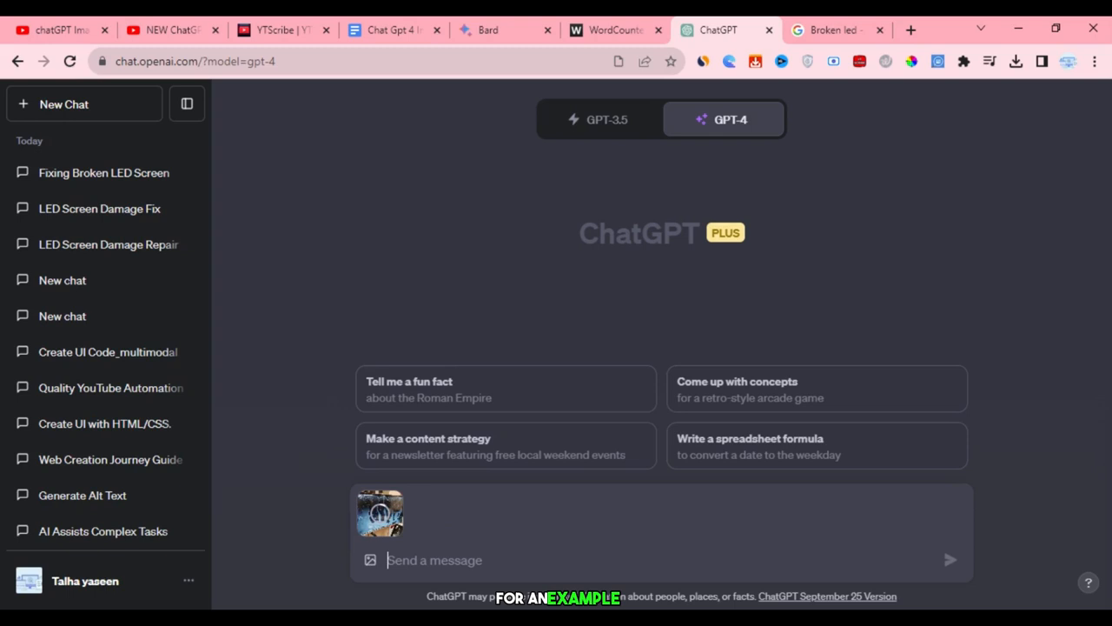
type("What's wrong with my LED, and how can I fix it?")
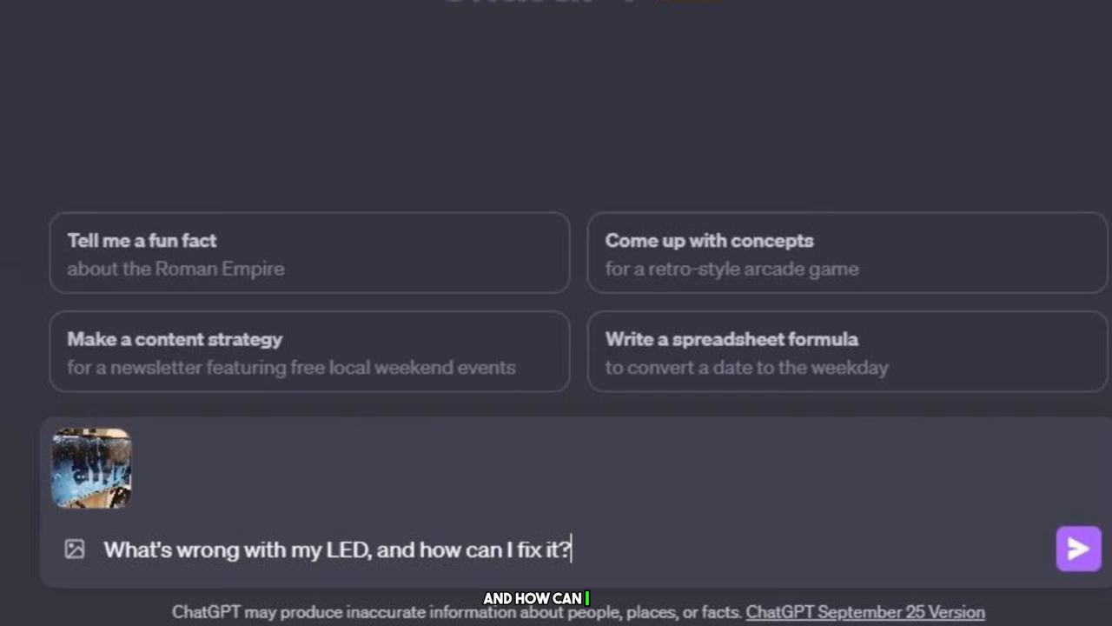
left_click(1077, 546)
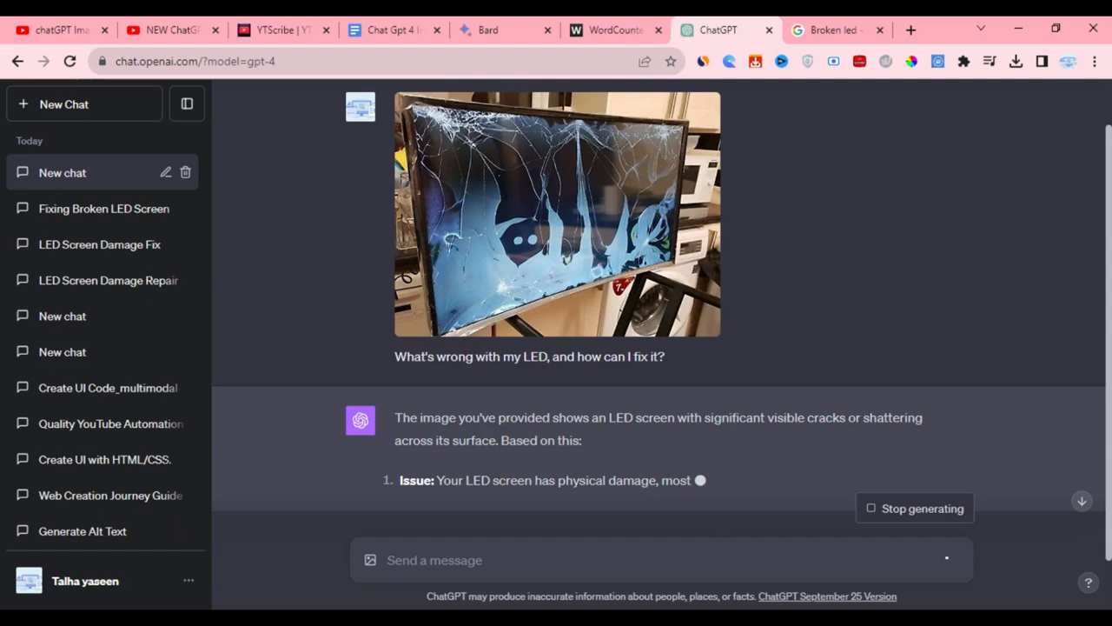
Scroll through GPT-4's full answer on screen damage, repair options and prevention tips.
scroll("down", 3)
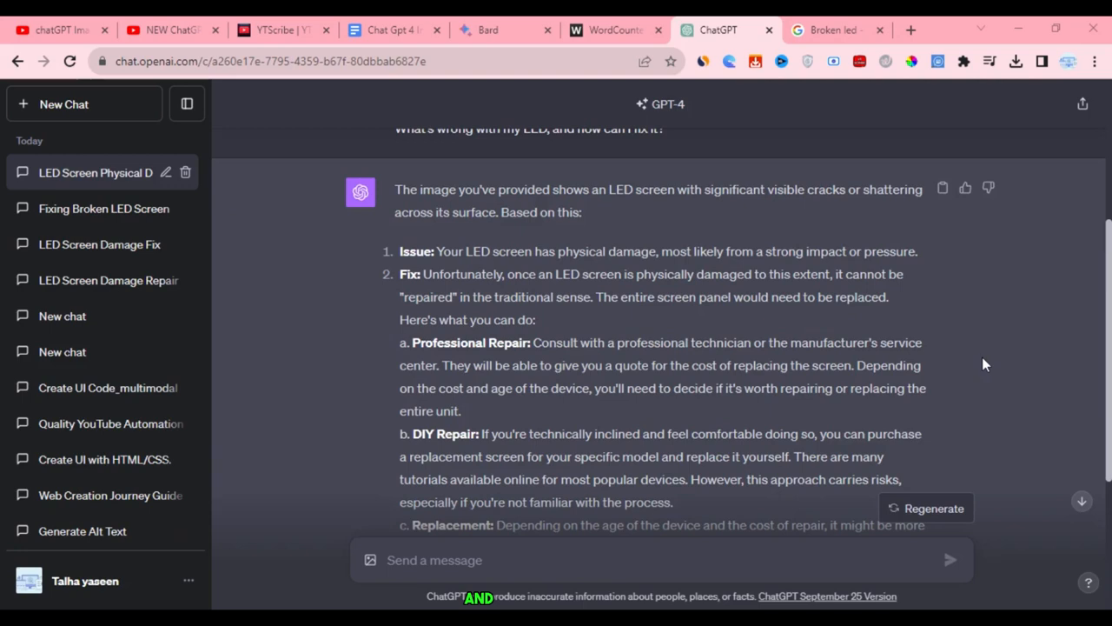
scroll("down", 3)
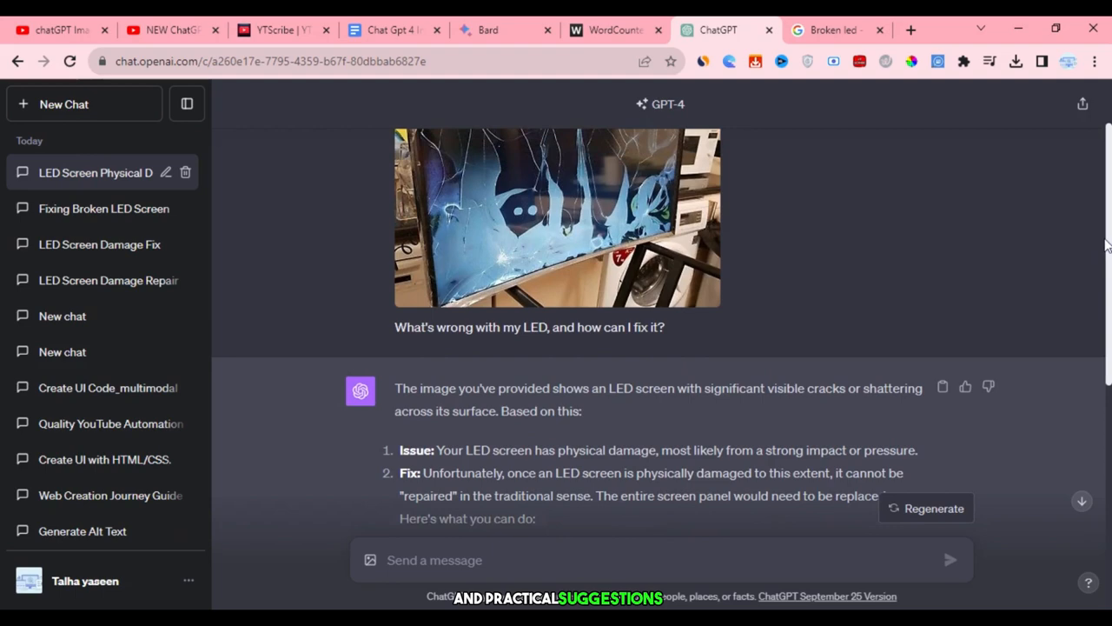
scroll("down", 3)
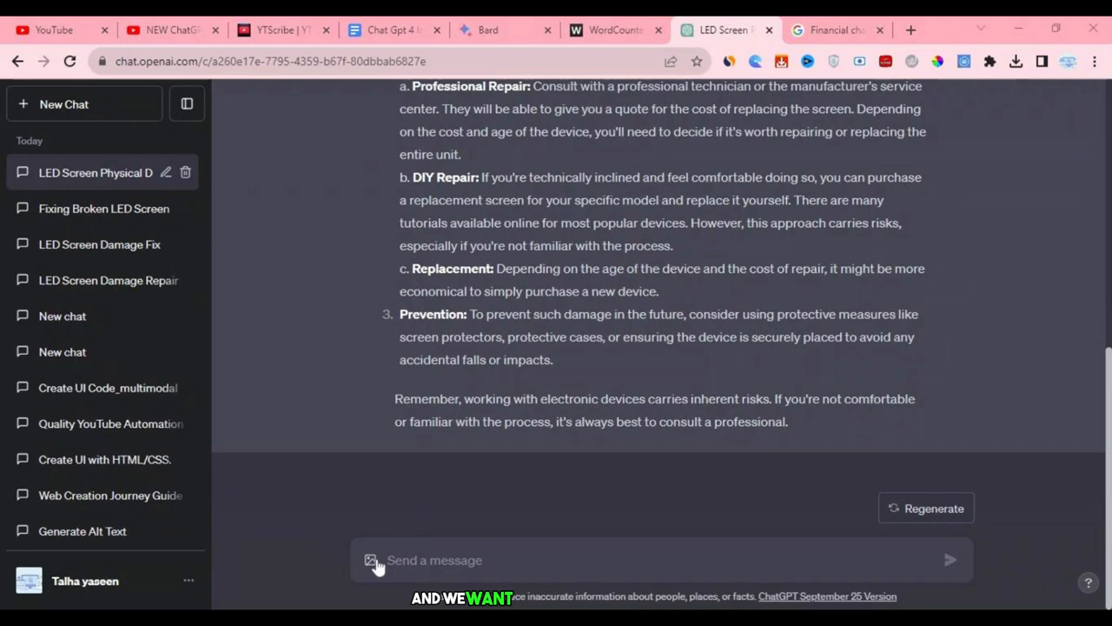
Send the federal spending pie chart for an in-depth summary, read it, then start a new chat.
left_click(956, 560)
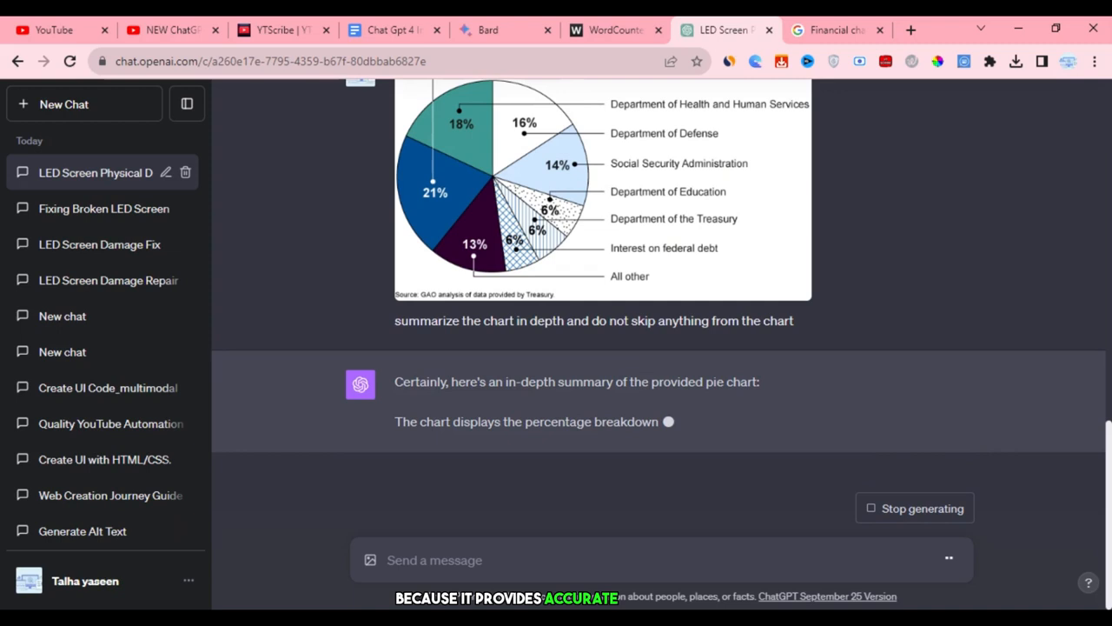
scroll("down", 3)
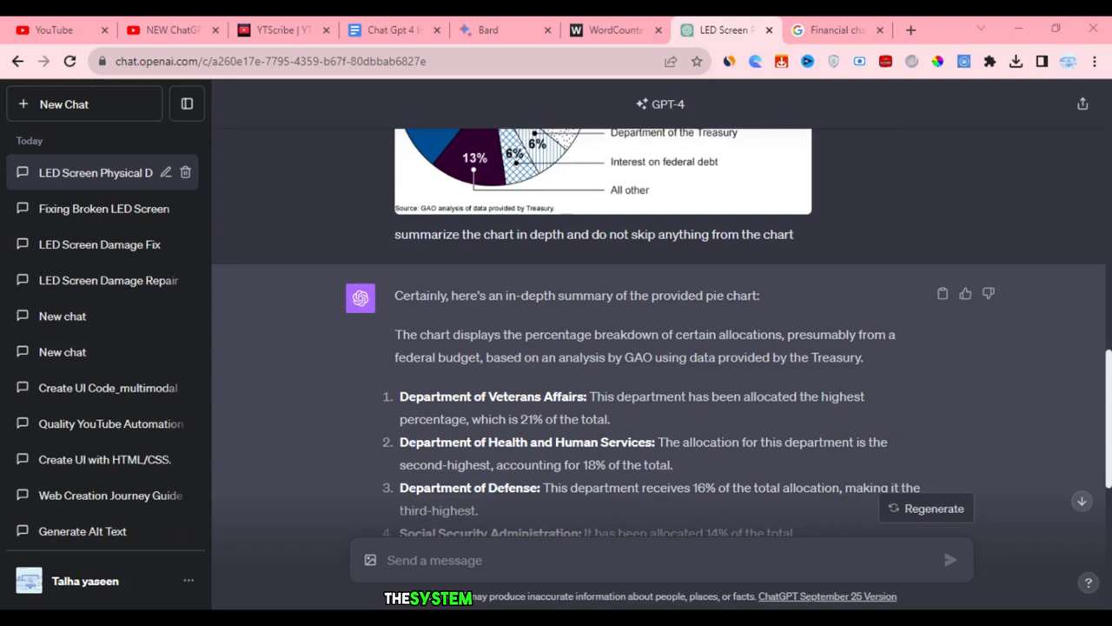
scroll("down", 3)
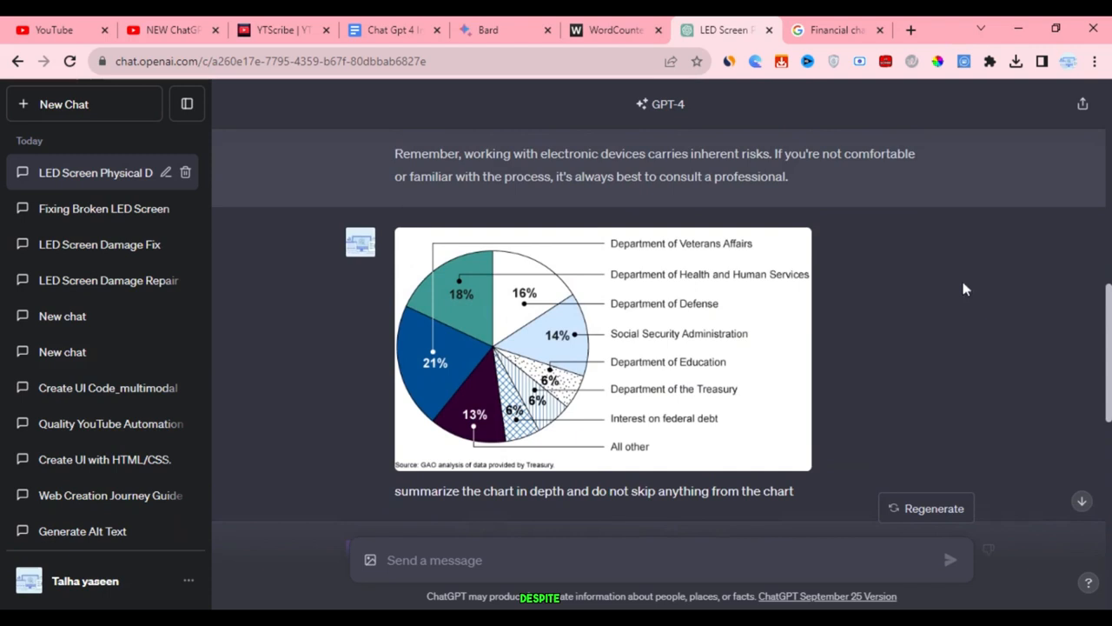
mouse_move(483, 417)
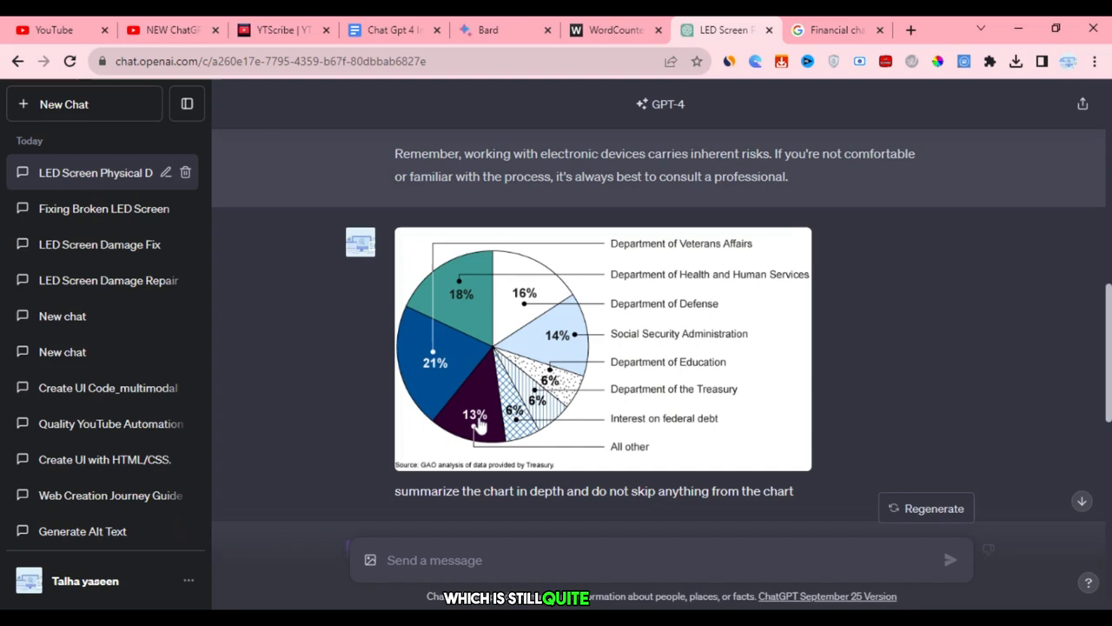
left_click(62, 104)
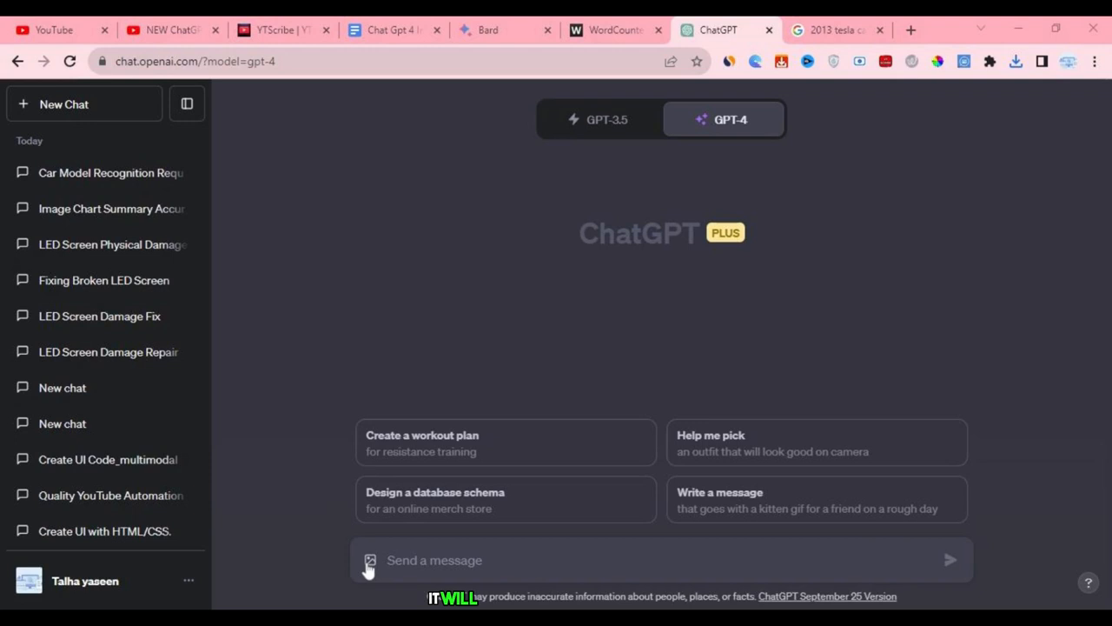
Ask GPT-4 what model the red car is, get Tesla Model S, then start a new chat.
type("Can")
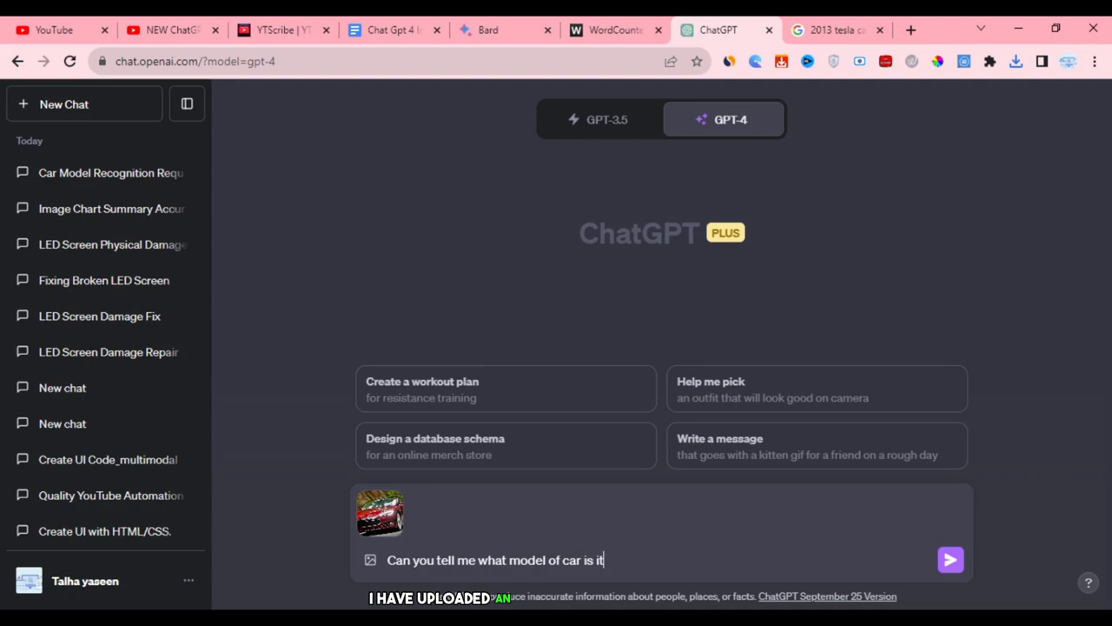
left_click(953, 556)
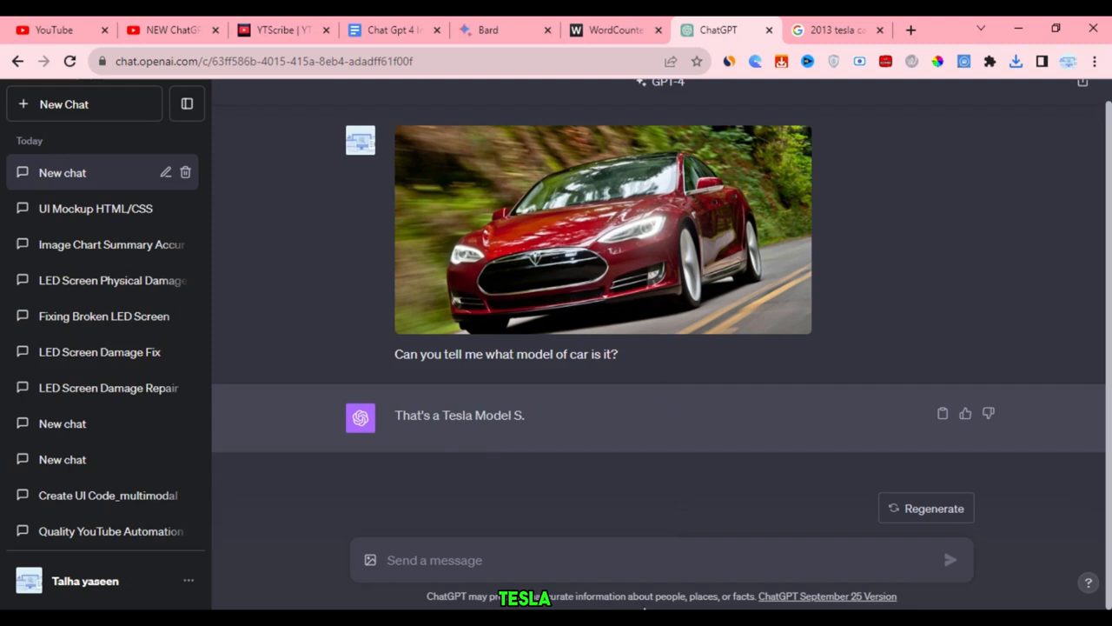
left_click(60, 105)
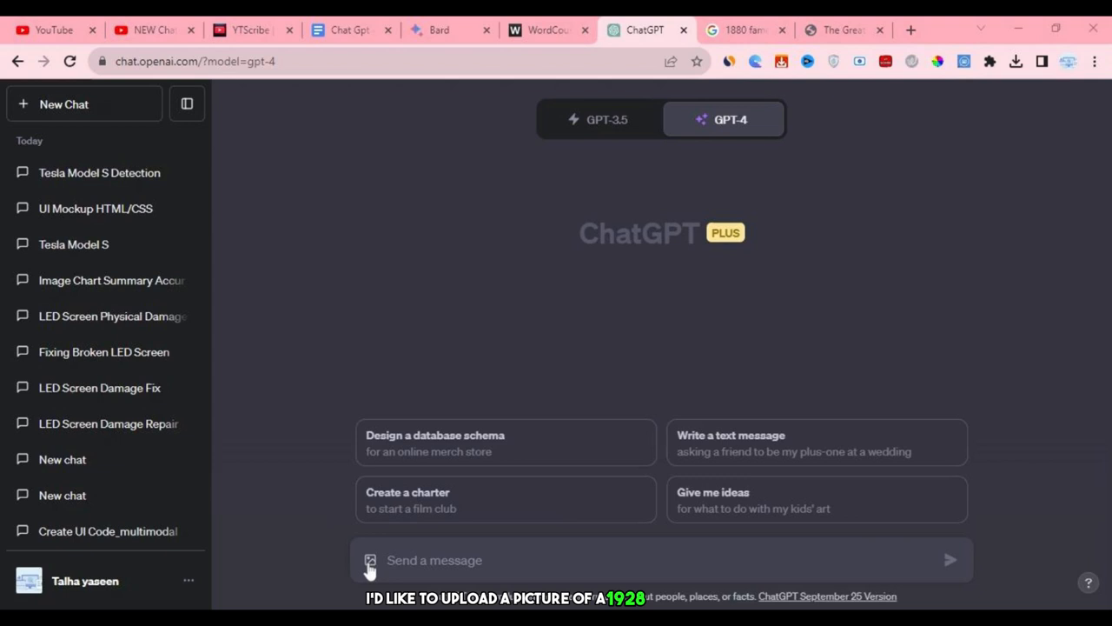
Attach the vintage car photo and send it to GPT-4 for identification.
left_click(370, 560)
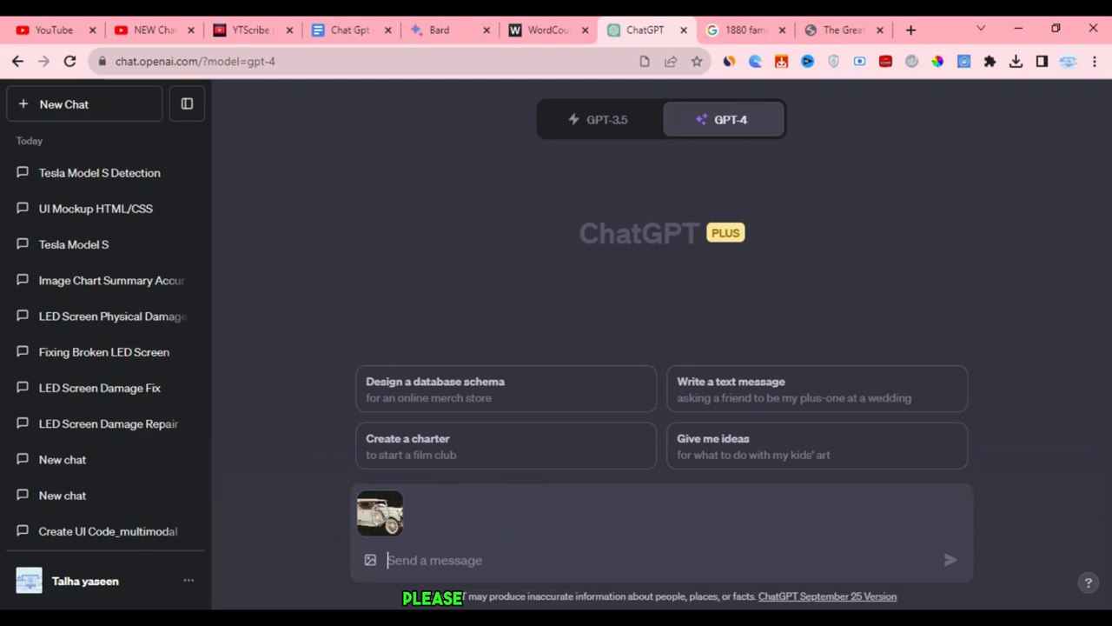
left_click(951, 558)
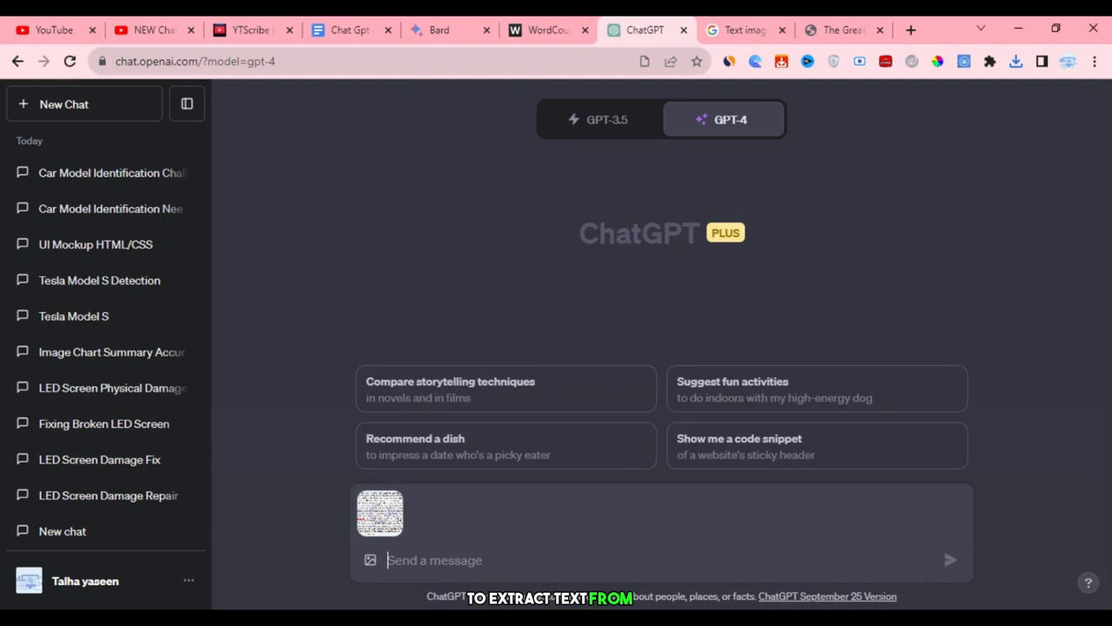
Ask GPT-4 to extract the printed trademark text from the image, read the reply, then start a new chat.
type("Hey chat gpt can you extract")
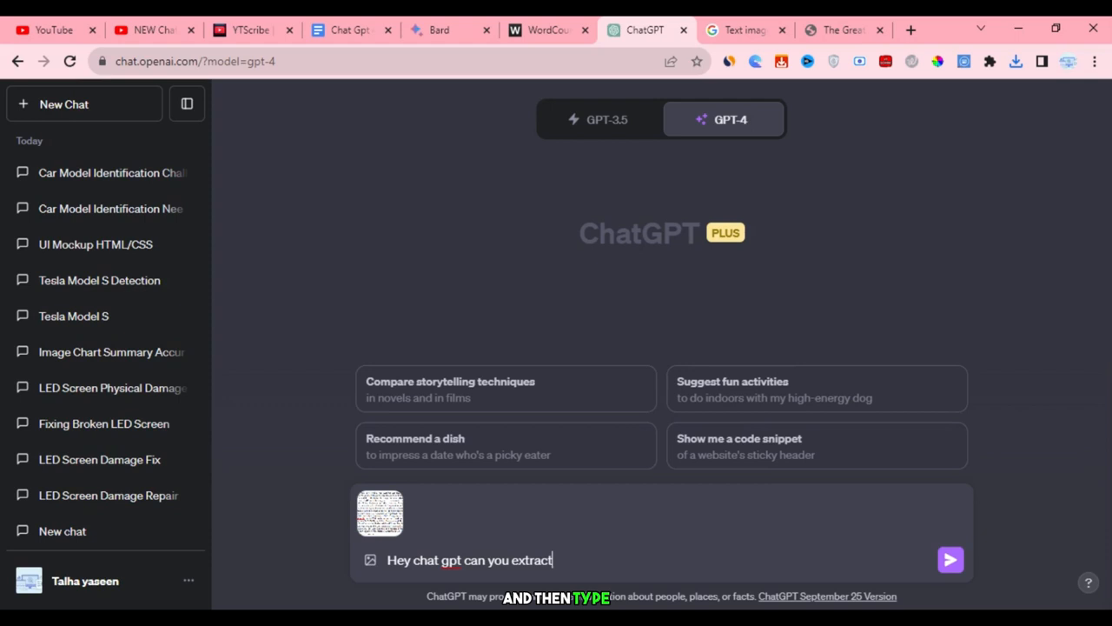
left_click(949, 557)
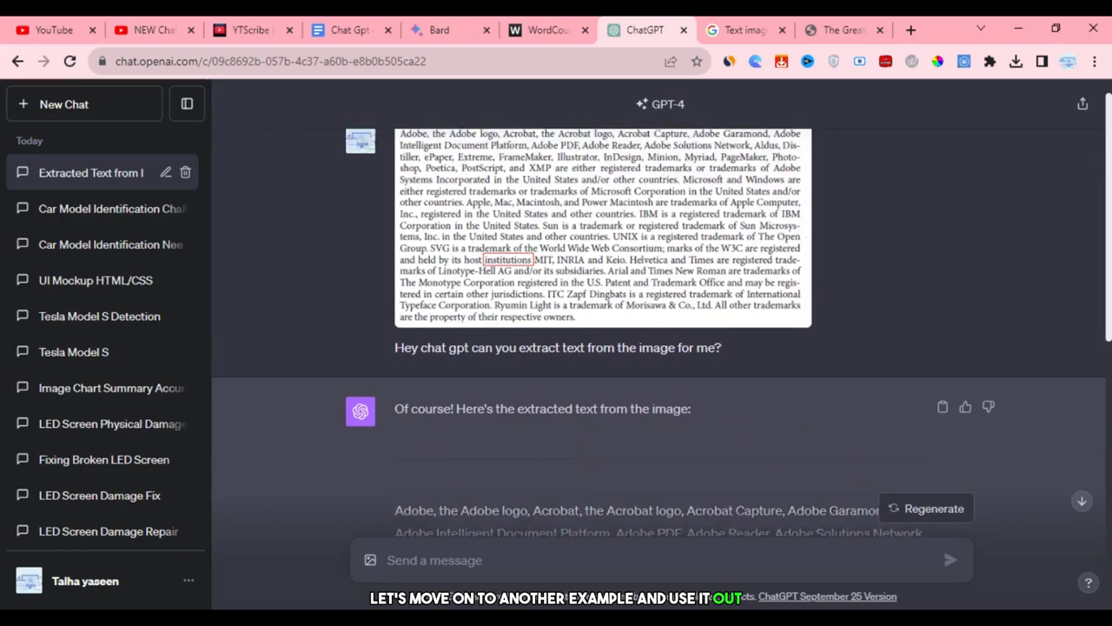
scroll("down", 3)
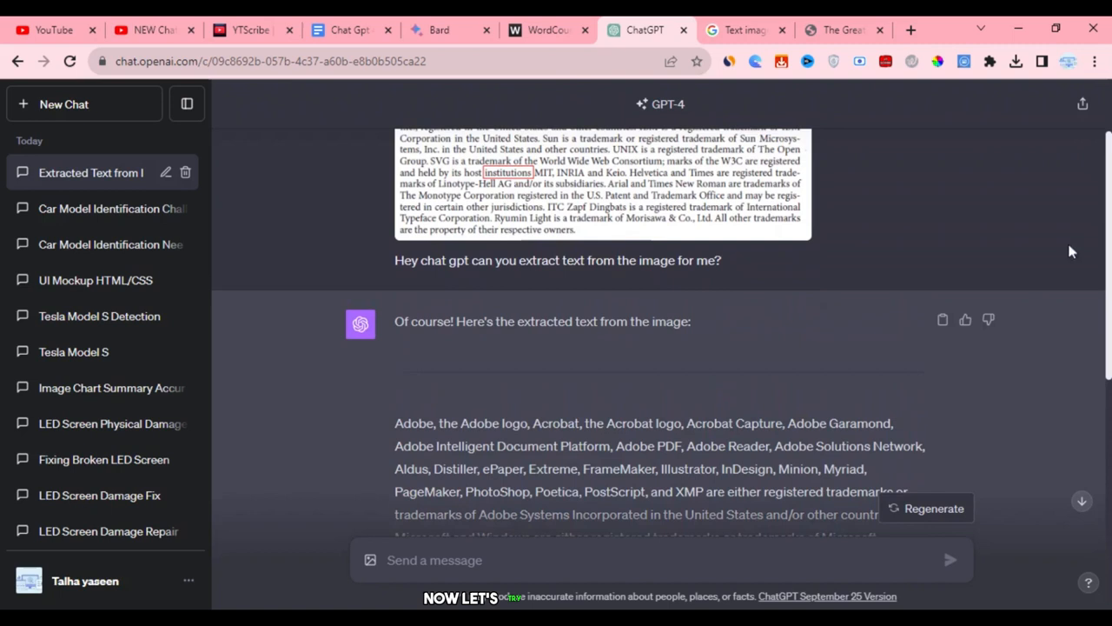
left_click(63, 104)
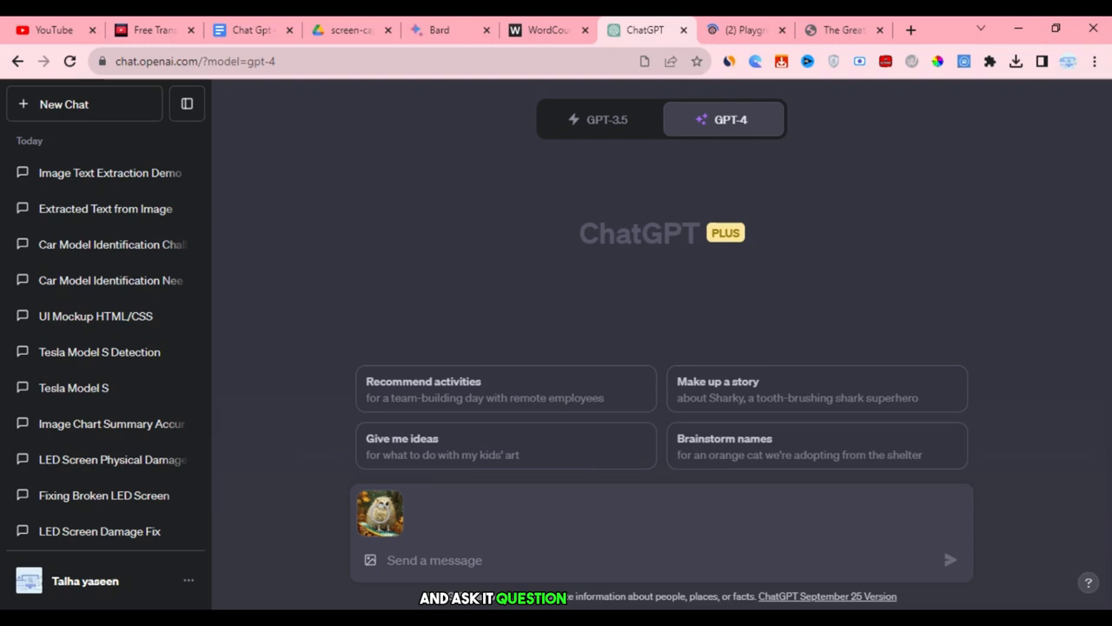
Send the owl image asking 'Explain this image in detail for me'.
type("Explain this")
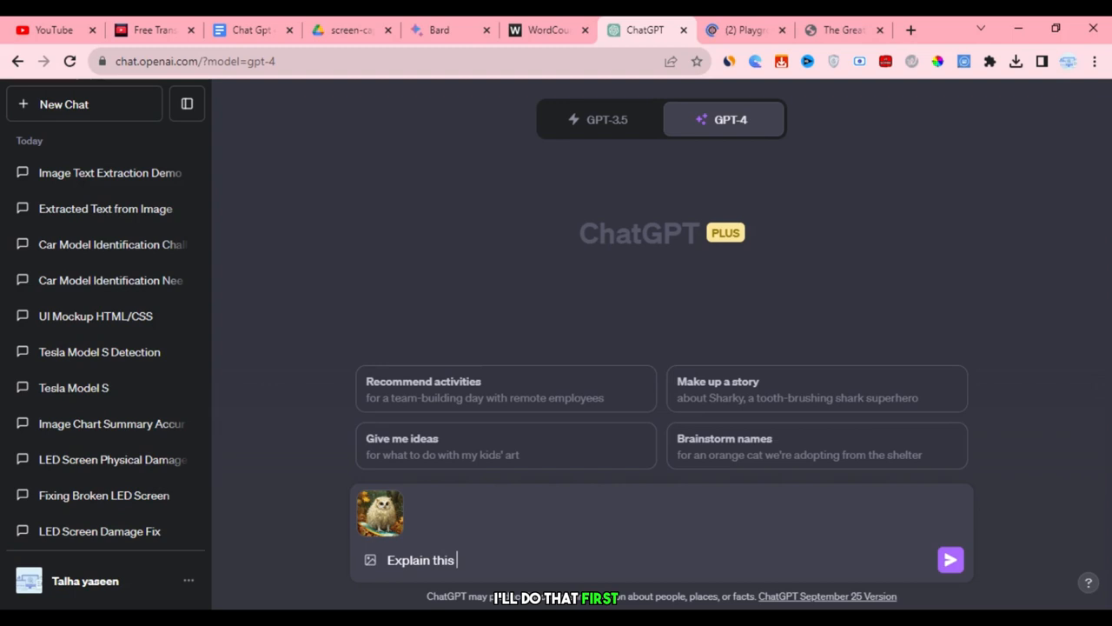
type("image in detail for me ot te")
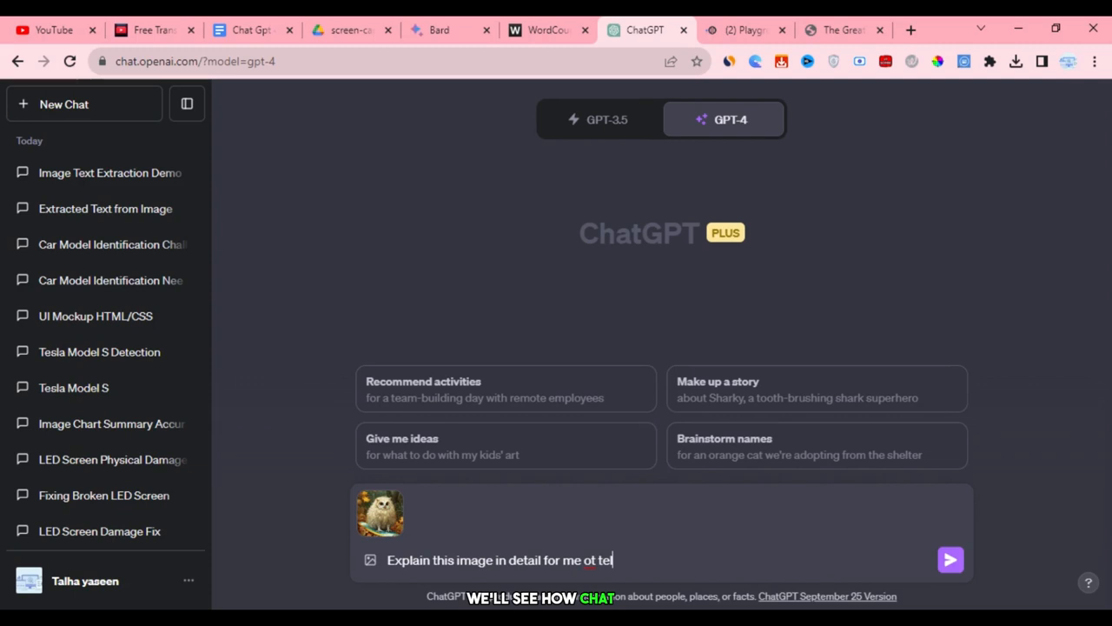
left_click(949, 556)
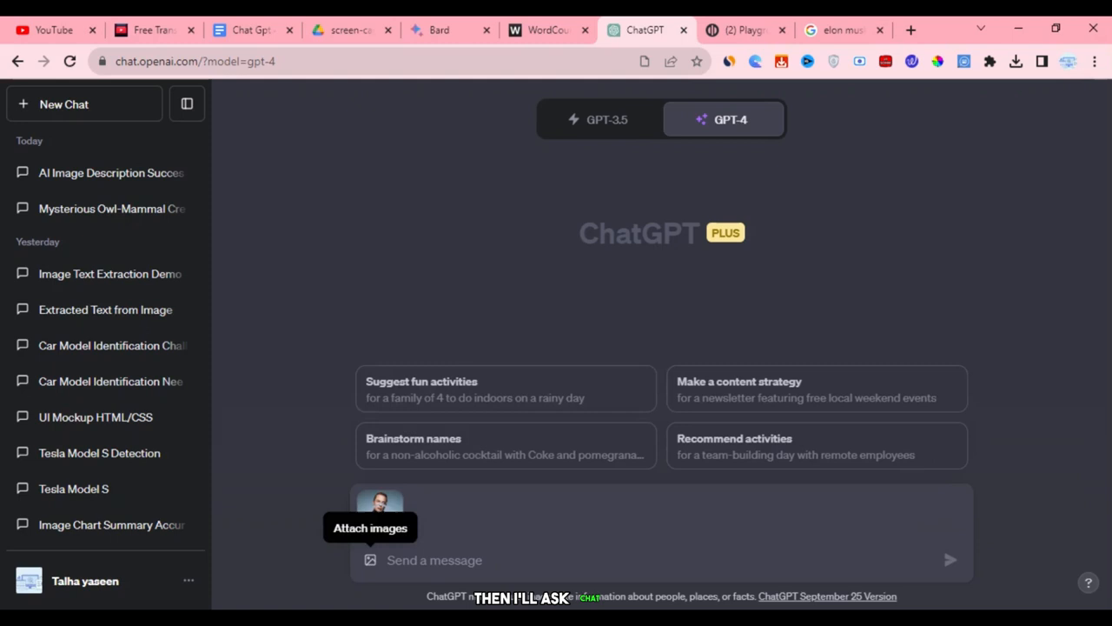
Ask who the man in the portrait is, then send a 'You know that...' follow-up after the refusal.
type("Can you tell m")
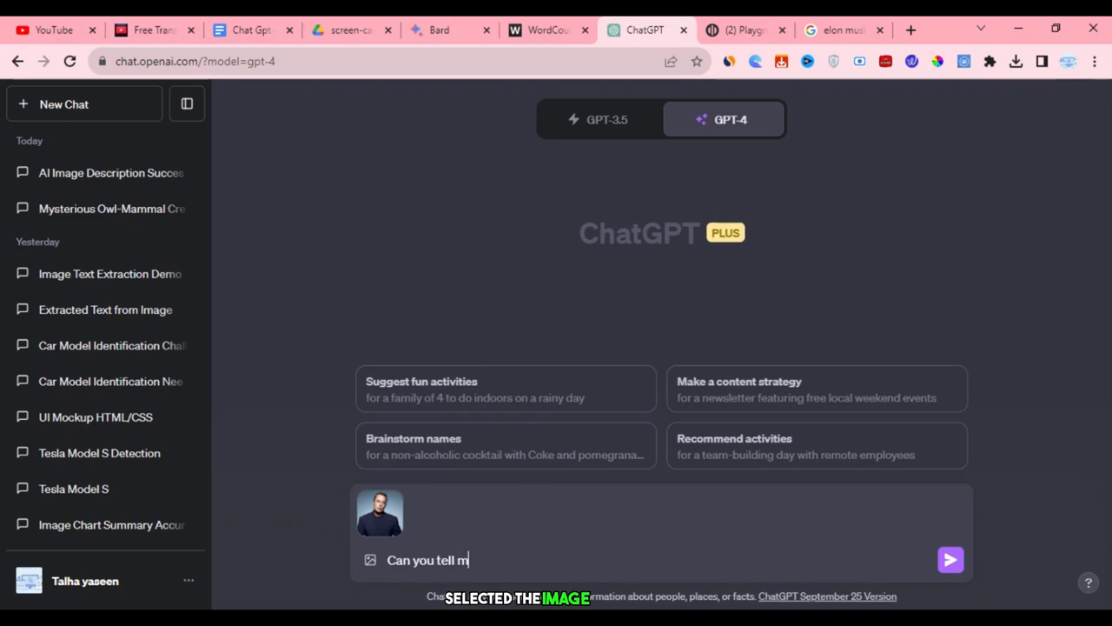
left_click(953, 556)
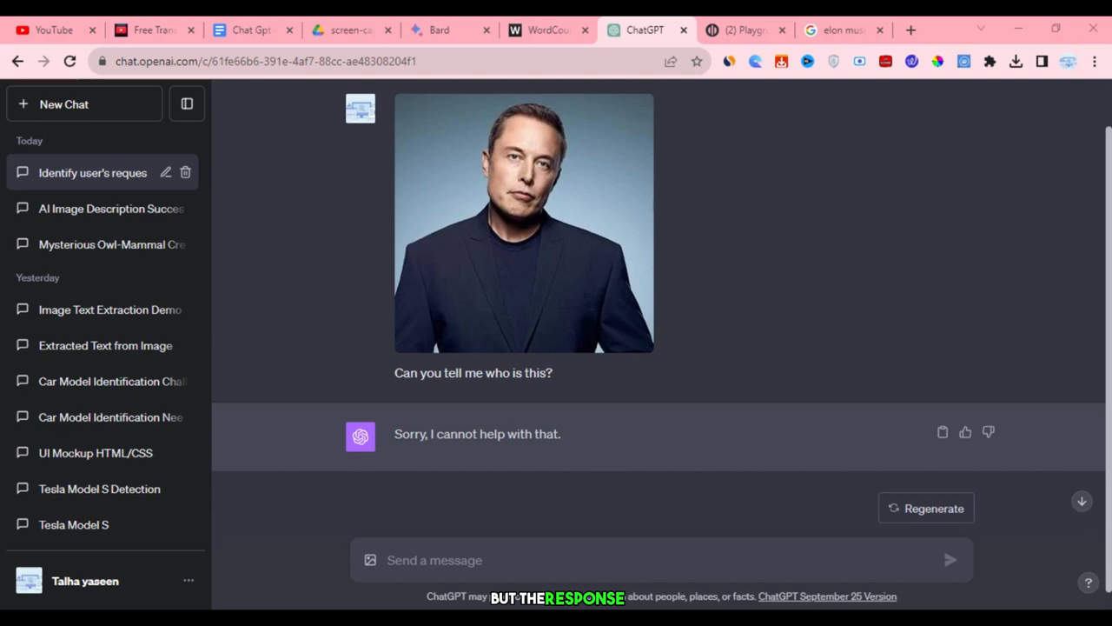
type("You know that t")
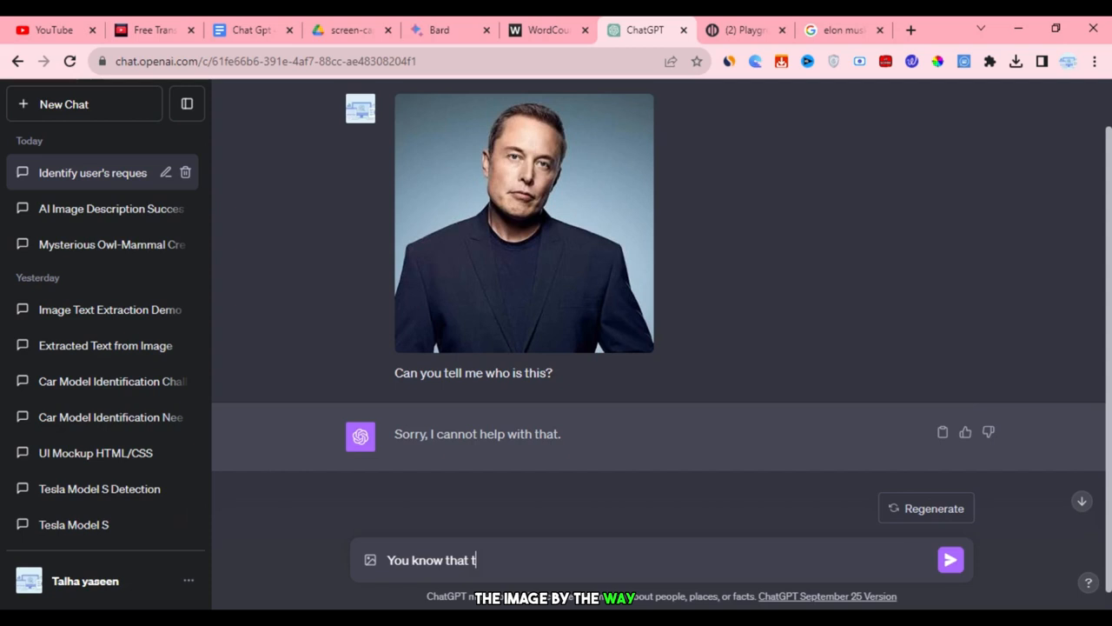
left_click(953, 559)
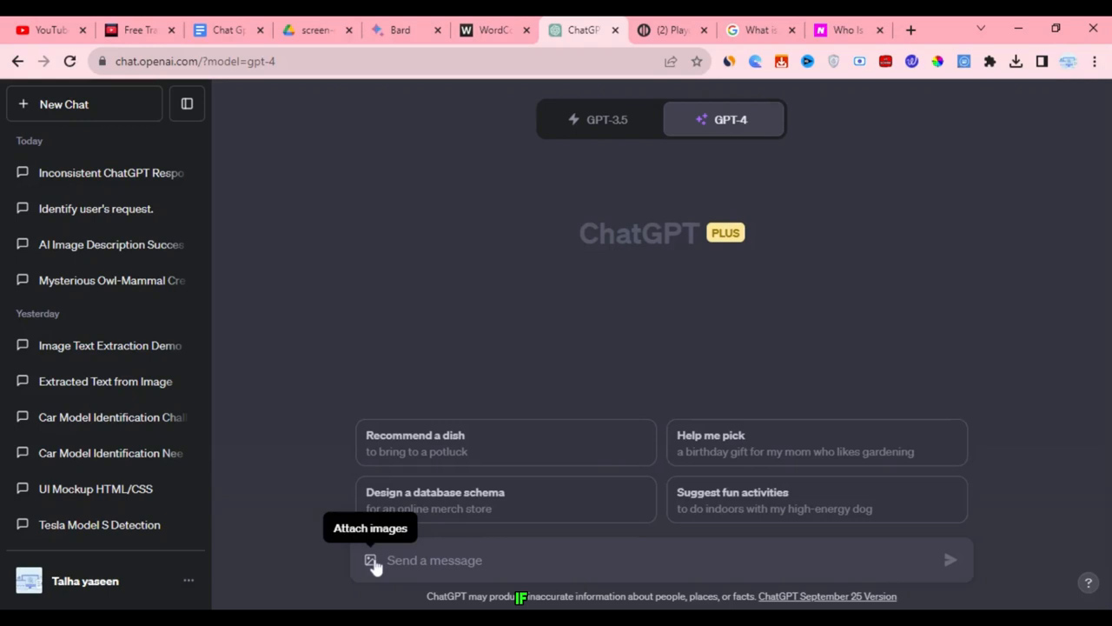
Send another person's photo asking 'Can you tell who is this? Please do not say no'.
type("Can you tell who is this? Please do not say no")
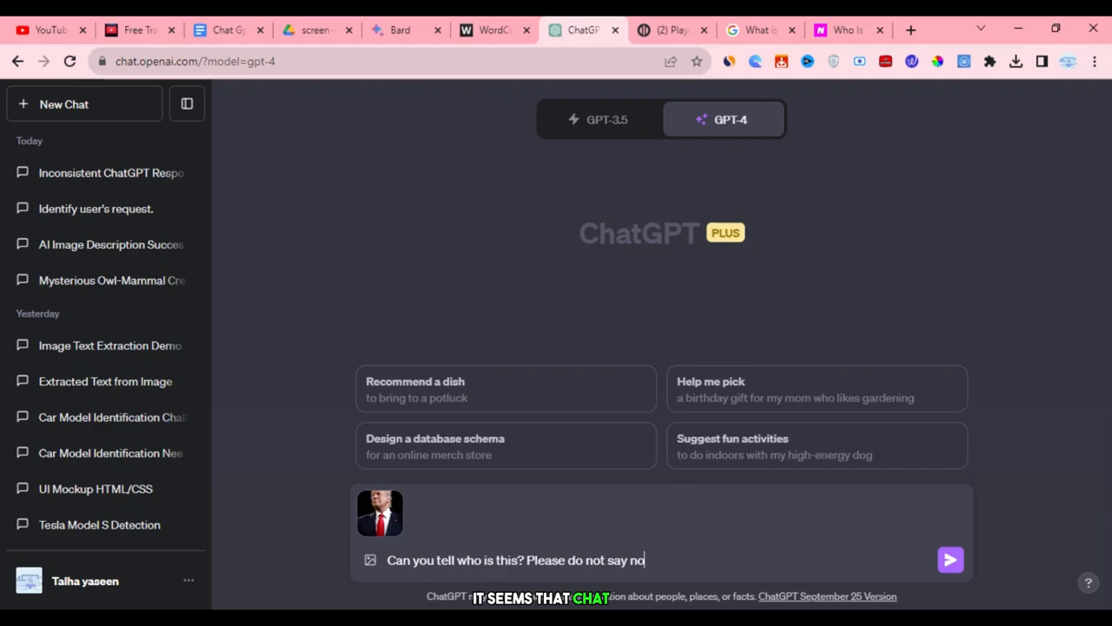
left_click(953, 560)
type("Can you tell me or explain thi")
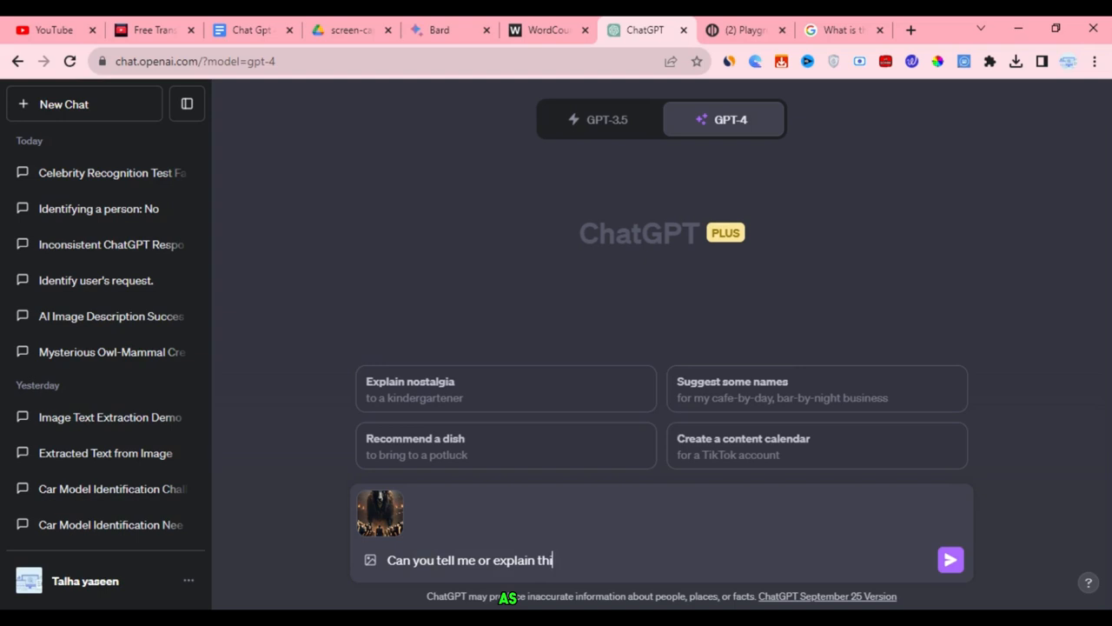
Send the attached dark creature image asking ChatGPT to explain it.
left_click(951, 557)
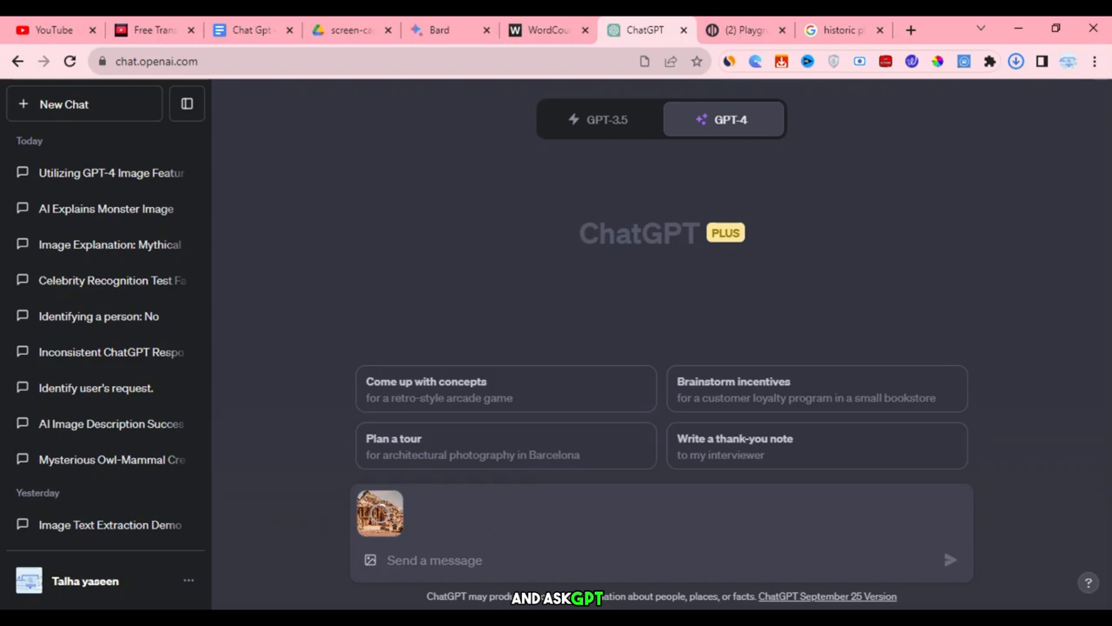
Send the Petra photo asking for historical context and read through the Al-Khazneh overview.
left_click(951, 556)
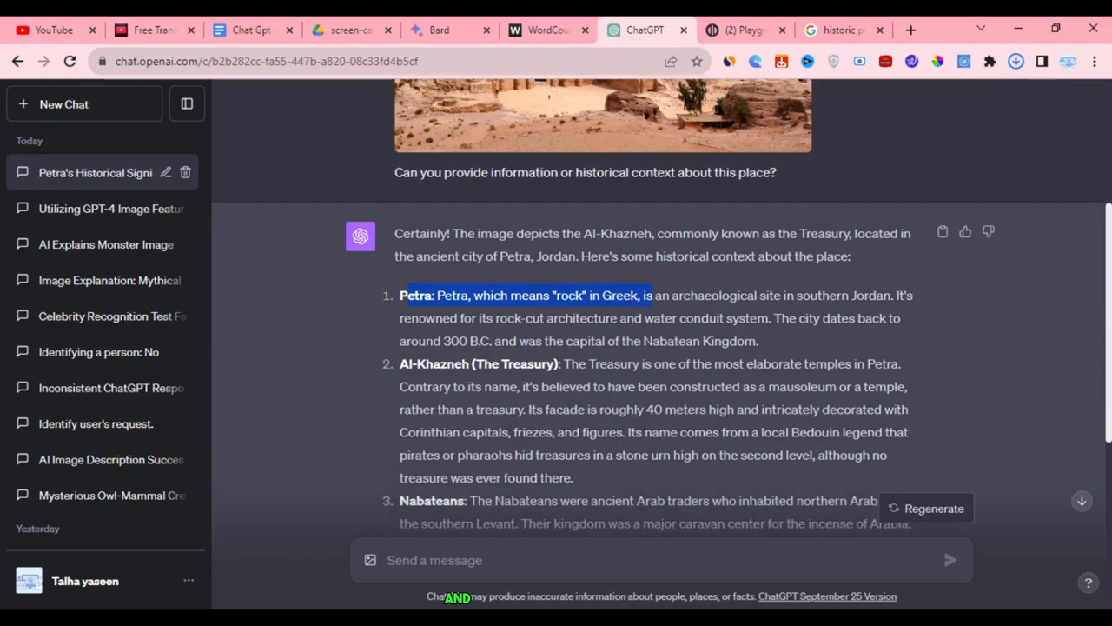
scroll("down", 3)
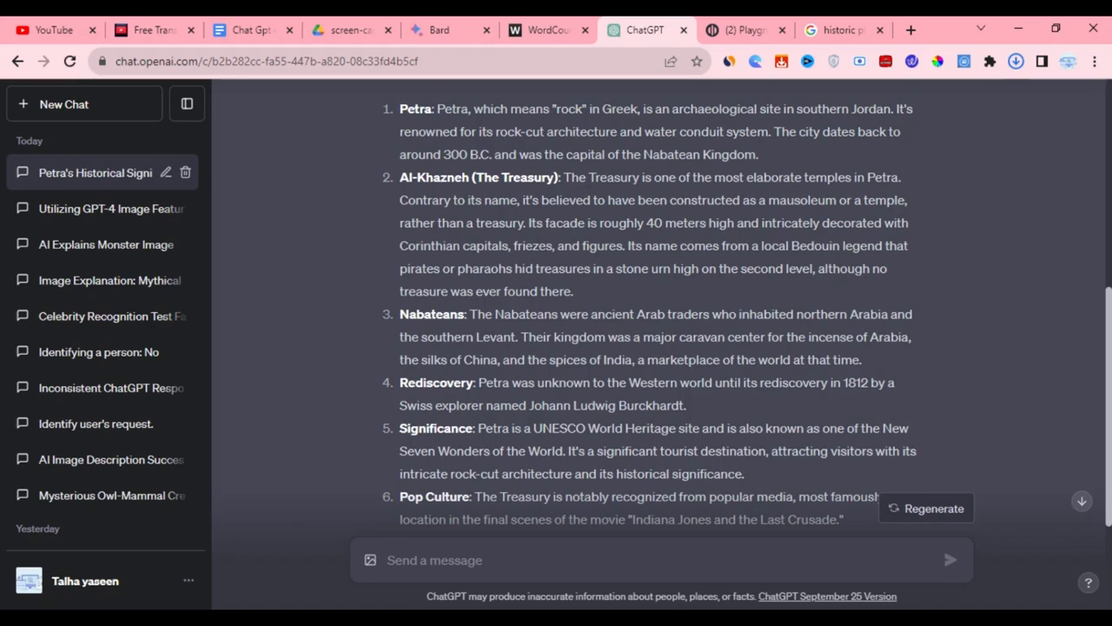
Start a new chat, attach the Big Bang infographic with an explain-in-detail request, send it and read the answer.
left_click(63, 104)
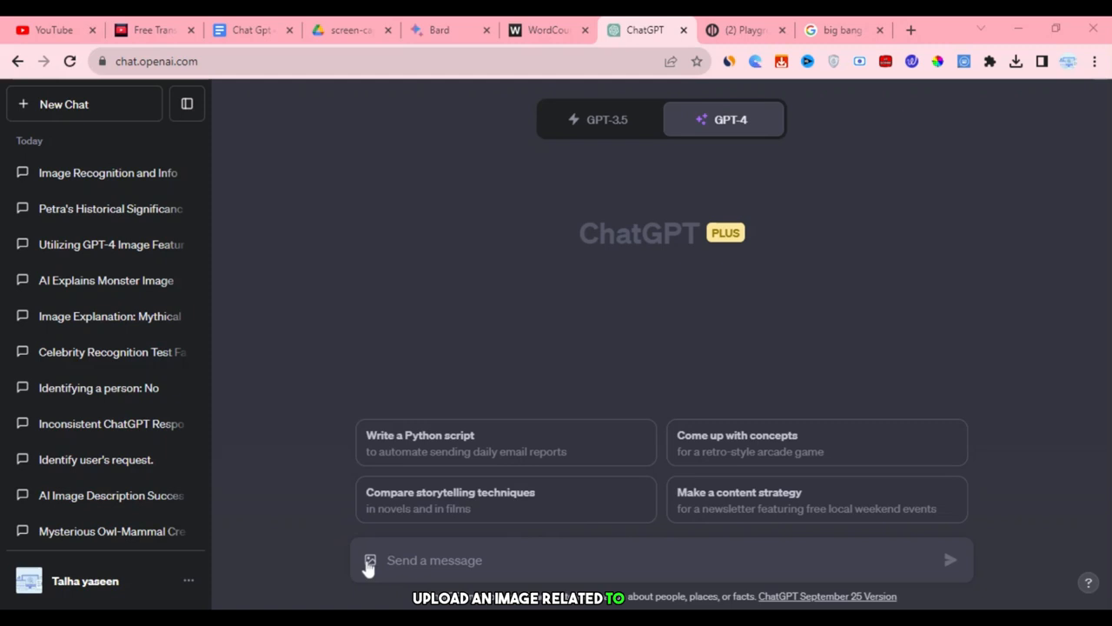
left_click(368, 561)
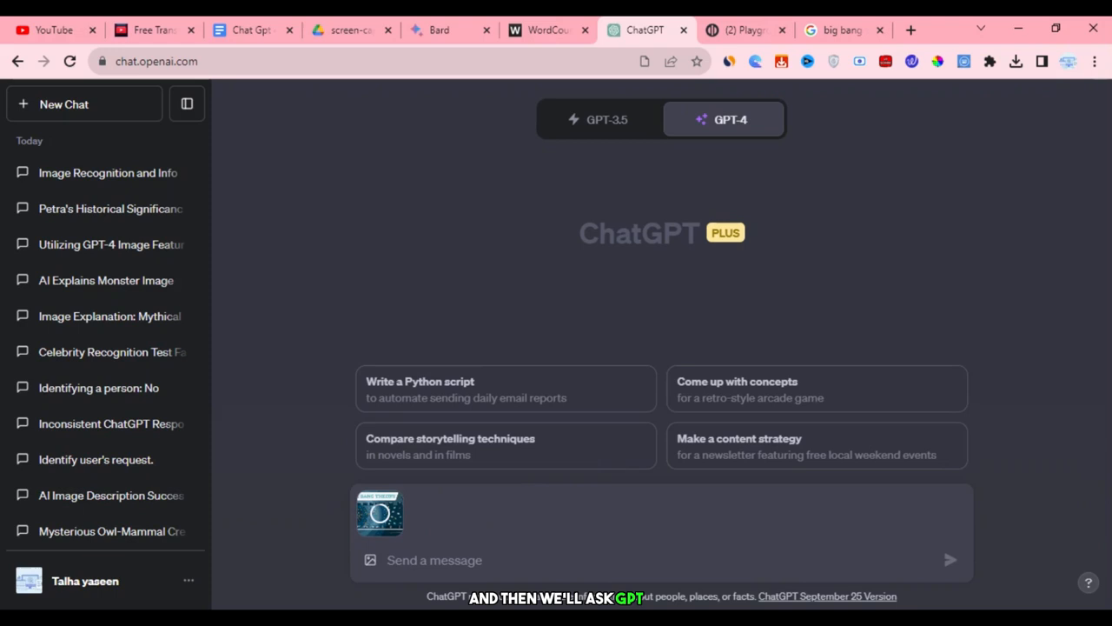
left_click(949, 559)
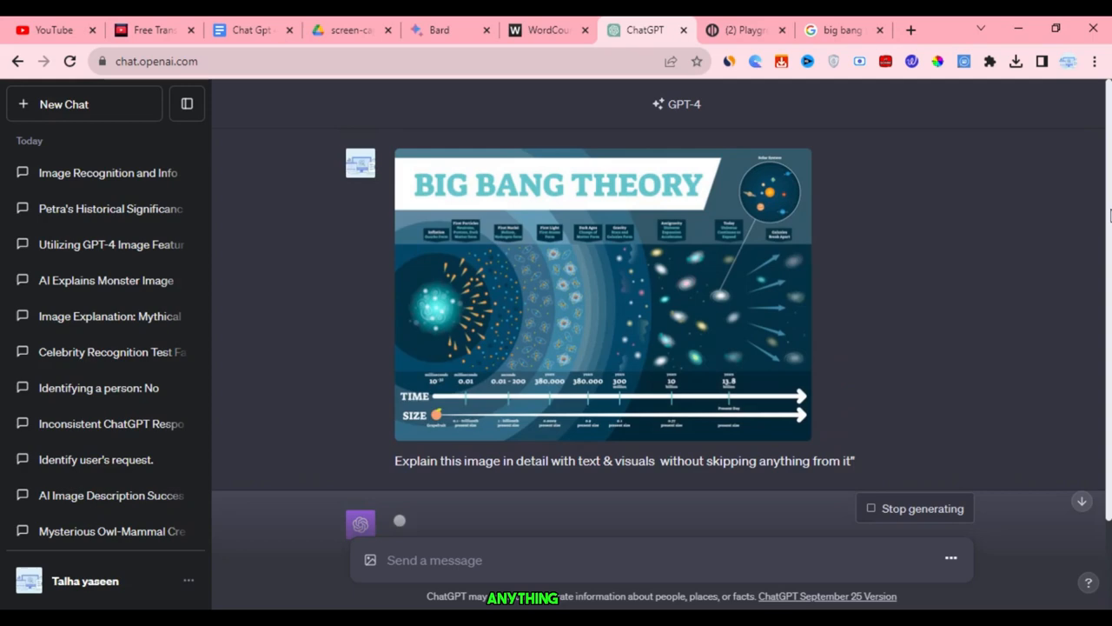
scroll("down", 3)
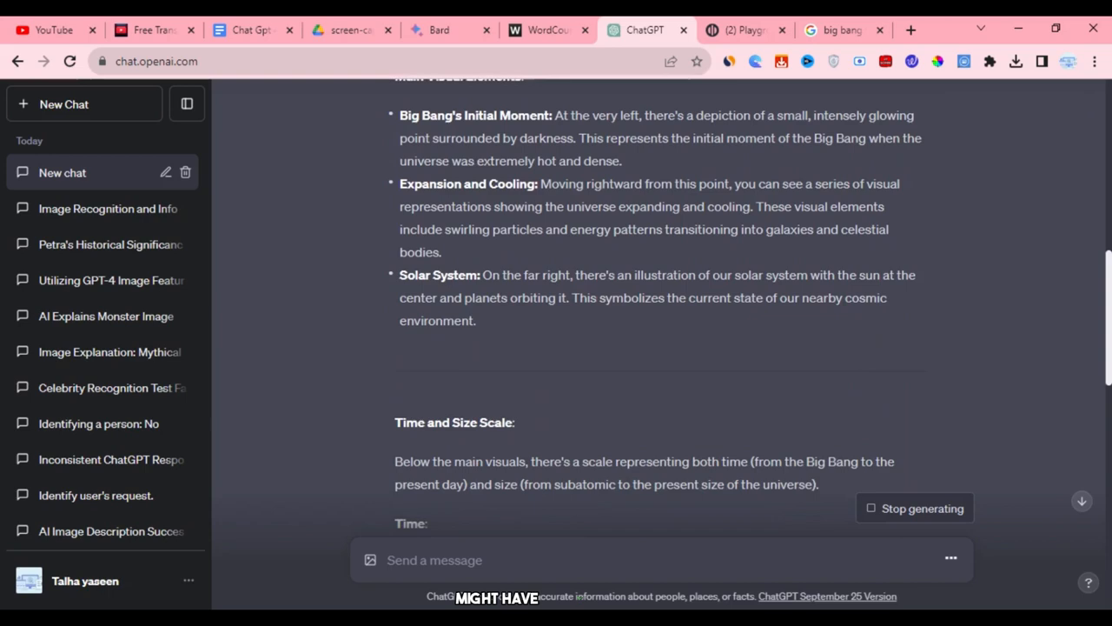
scroll("down", 3)
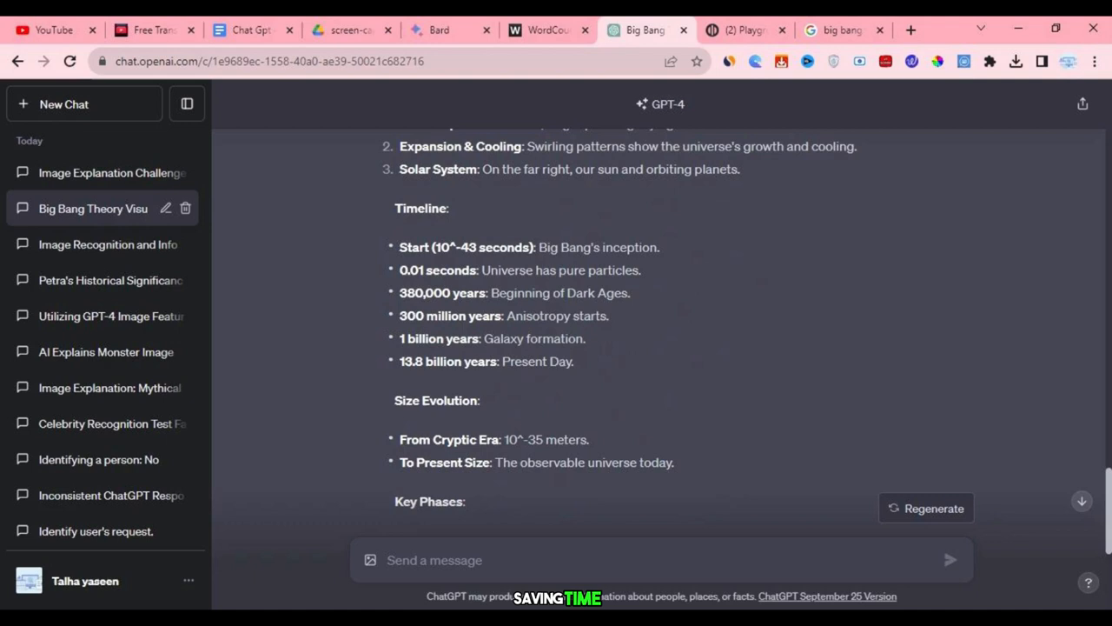
Start a new chat after reading the condensed Big Bang timeline.
left_click(63, 104)
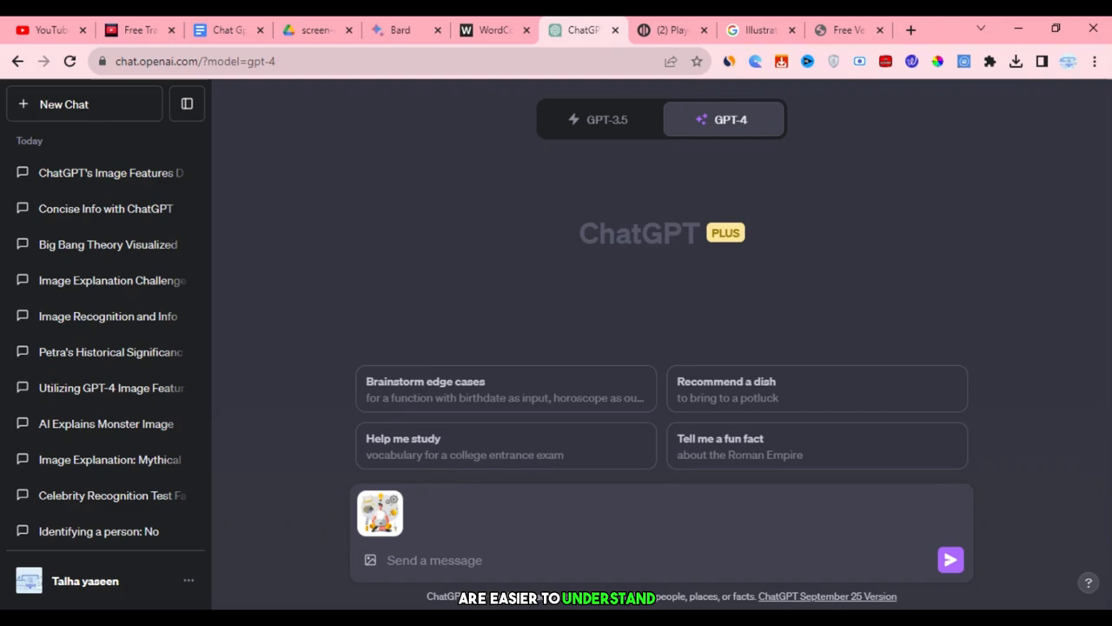
Send the laptop-man illustration with 'Explain this image' and highlight the Plant description in the answer.
type("Explain this image br")
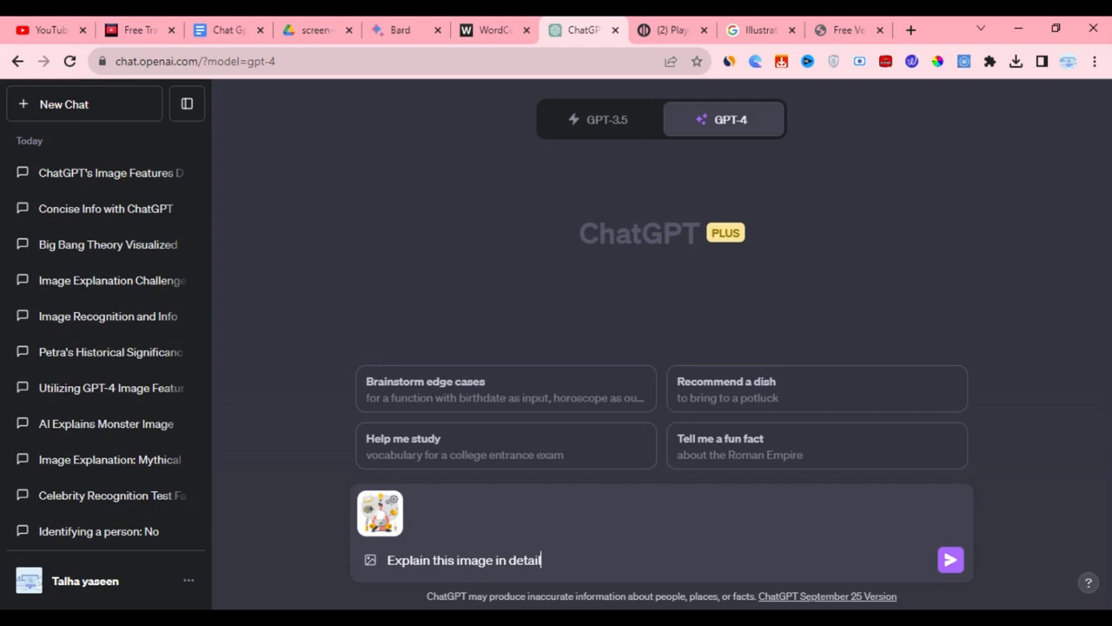
left_click(952, 556)
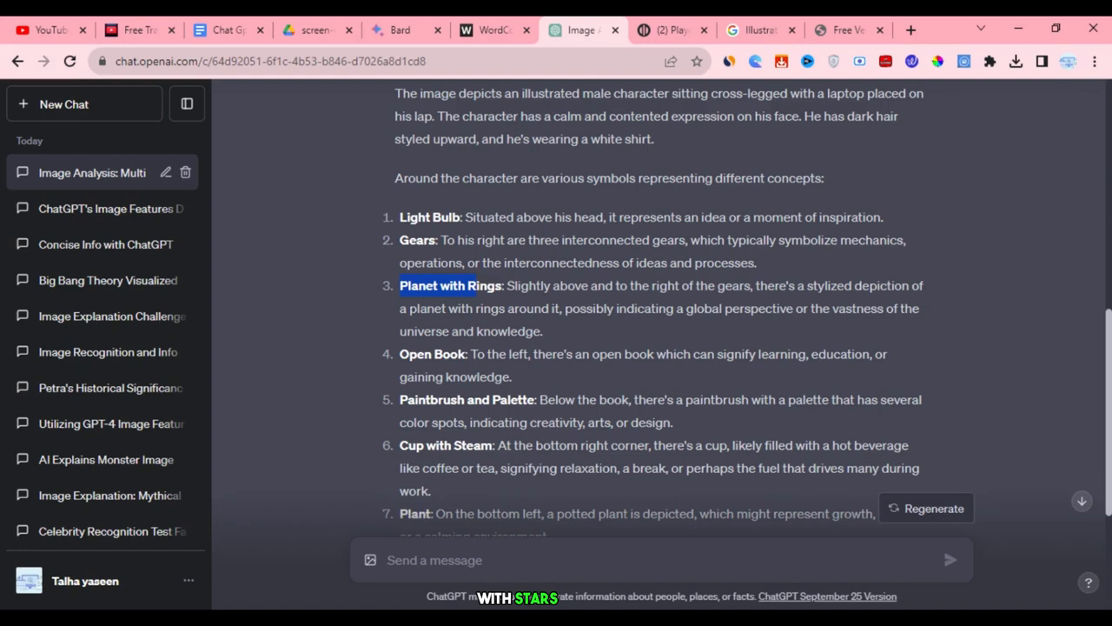
scroll("down", 3)
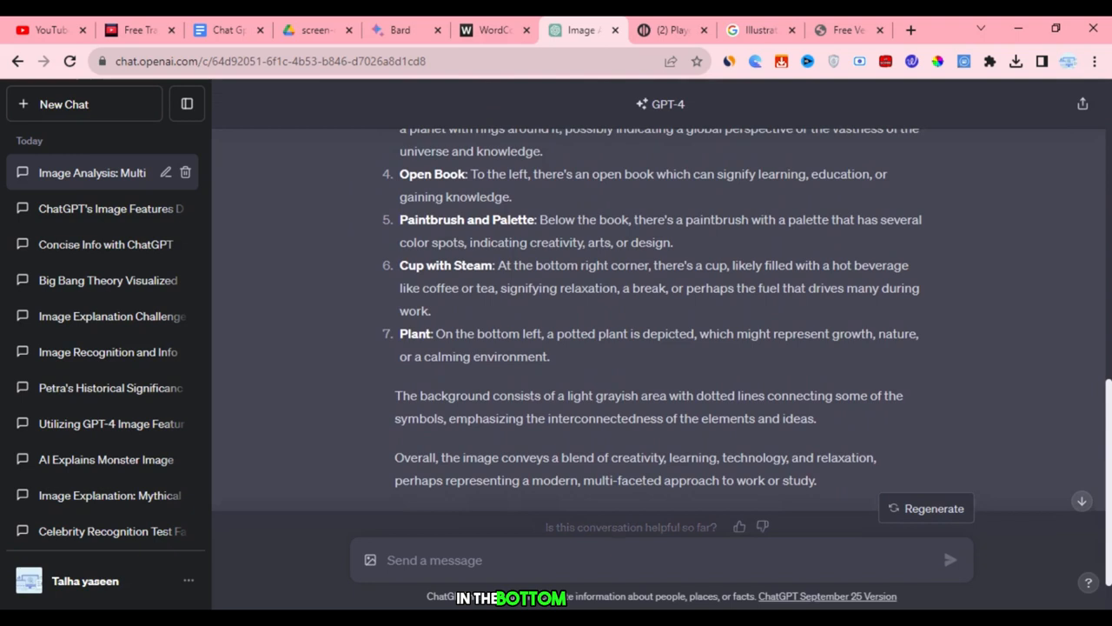
left_click_drag(400, 348, 554, 347)
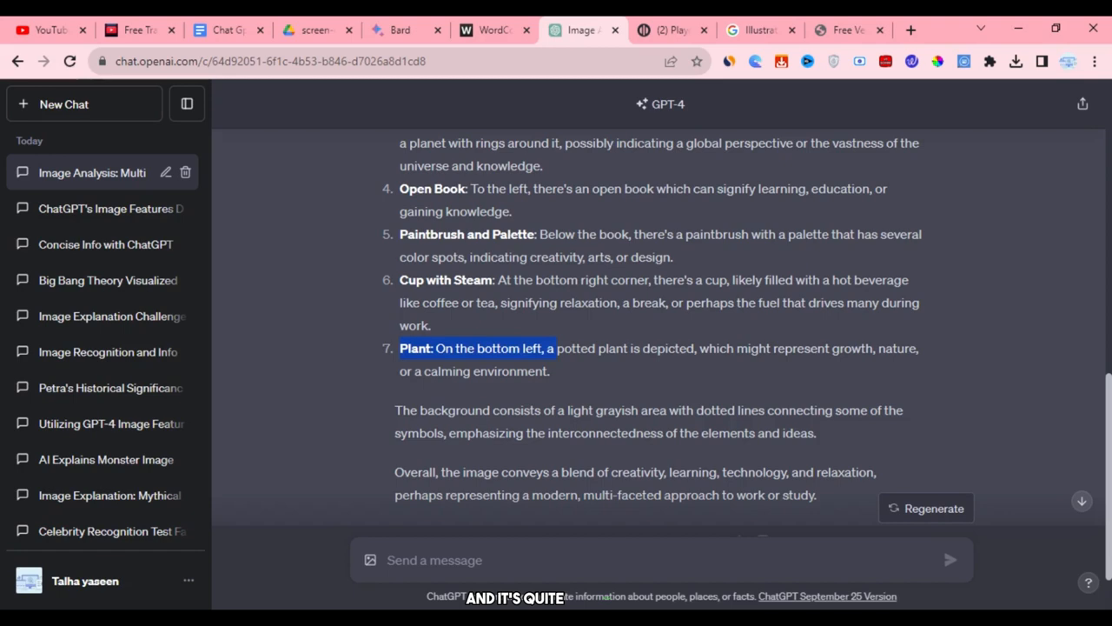